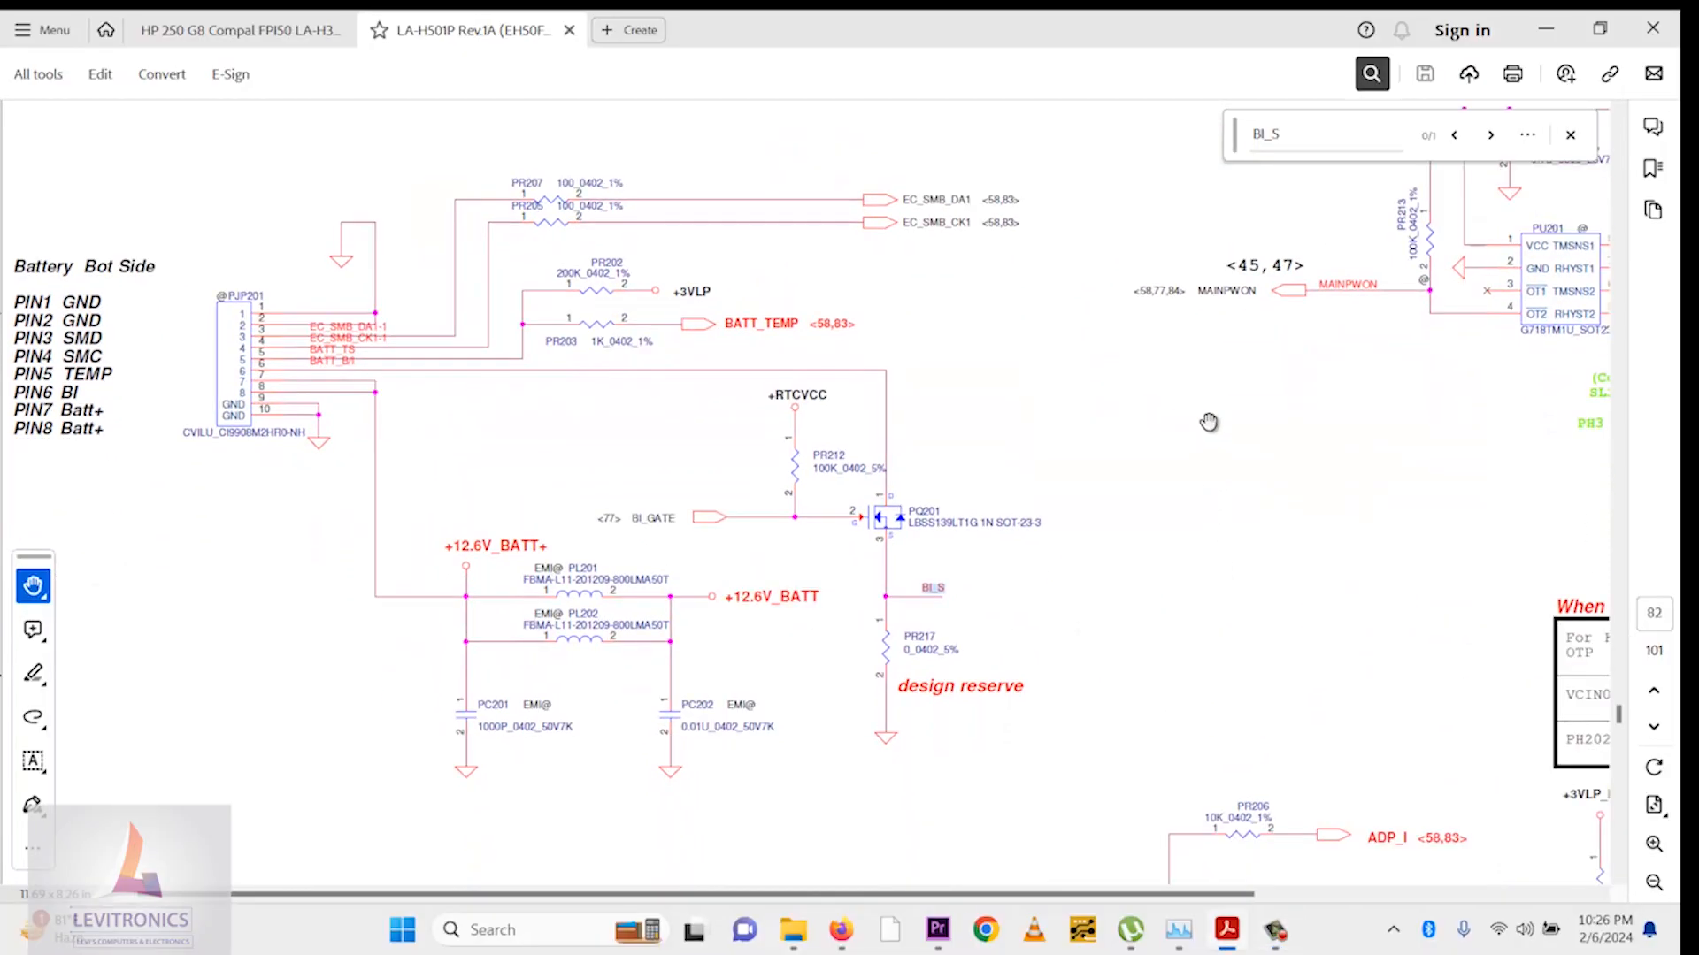
pyautogui.moveTo(629, 440)
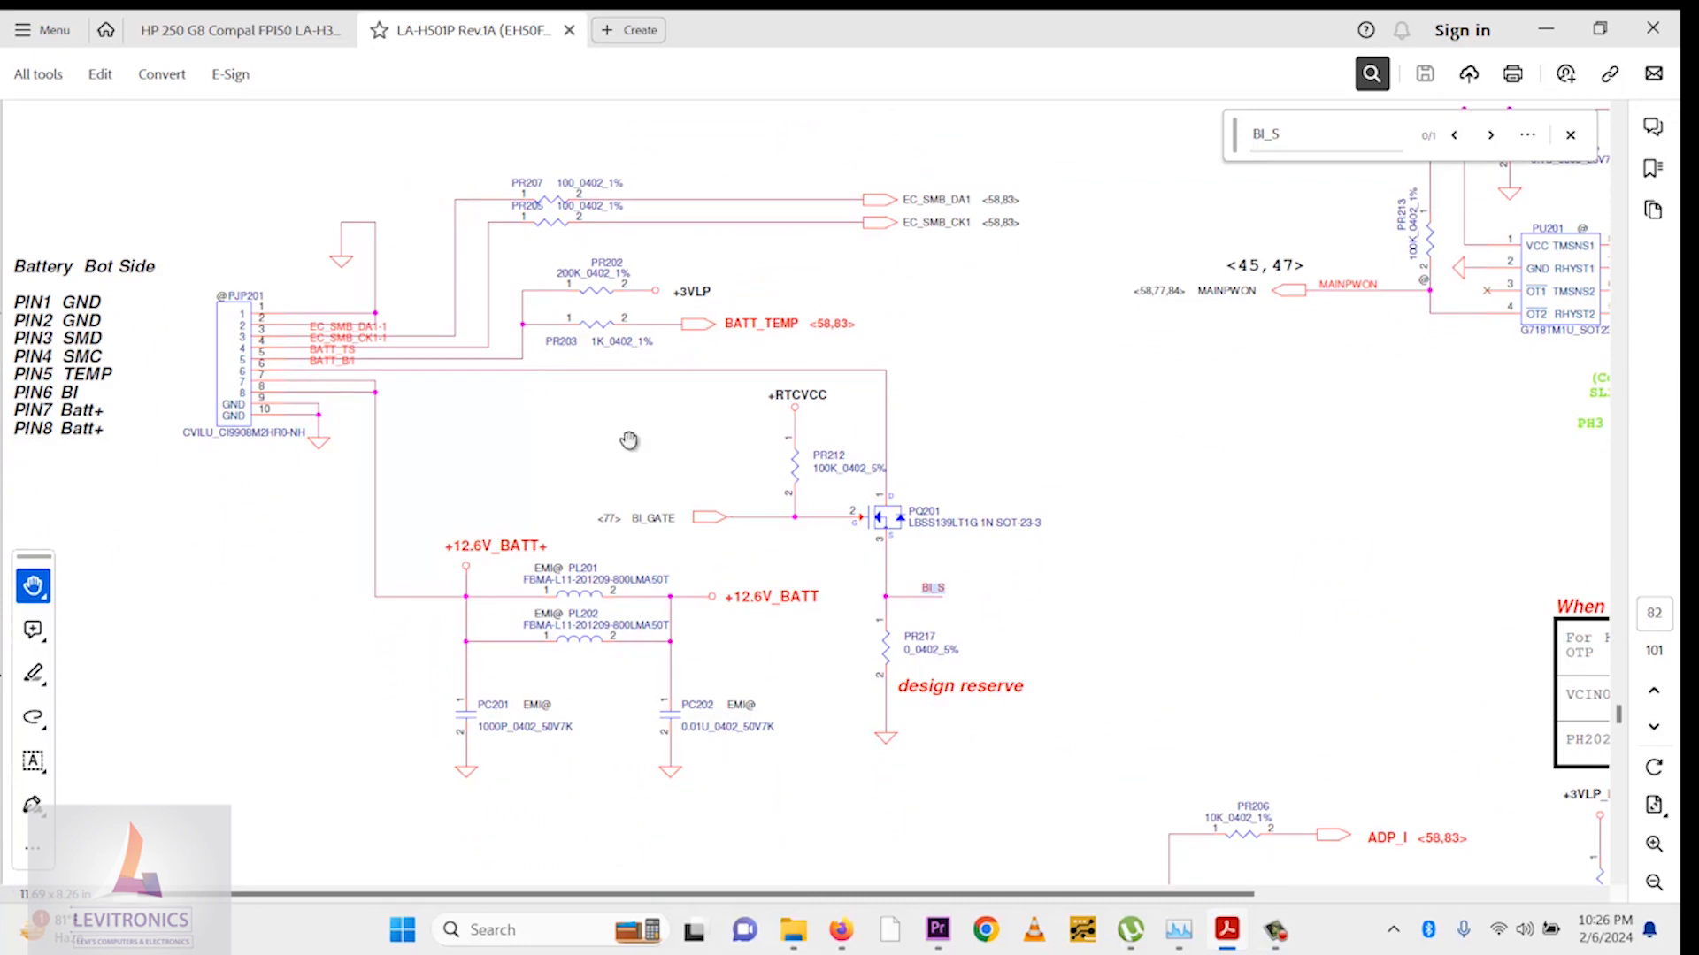
pyautogui.scroll(-3)
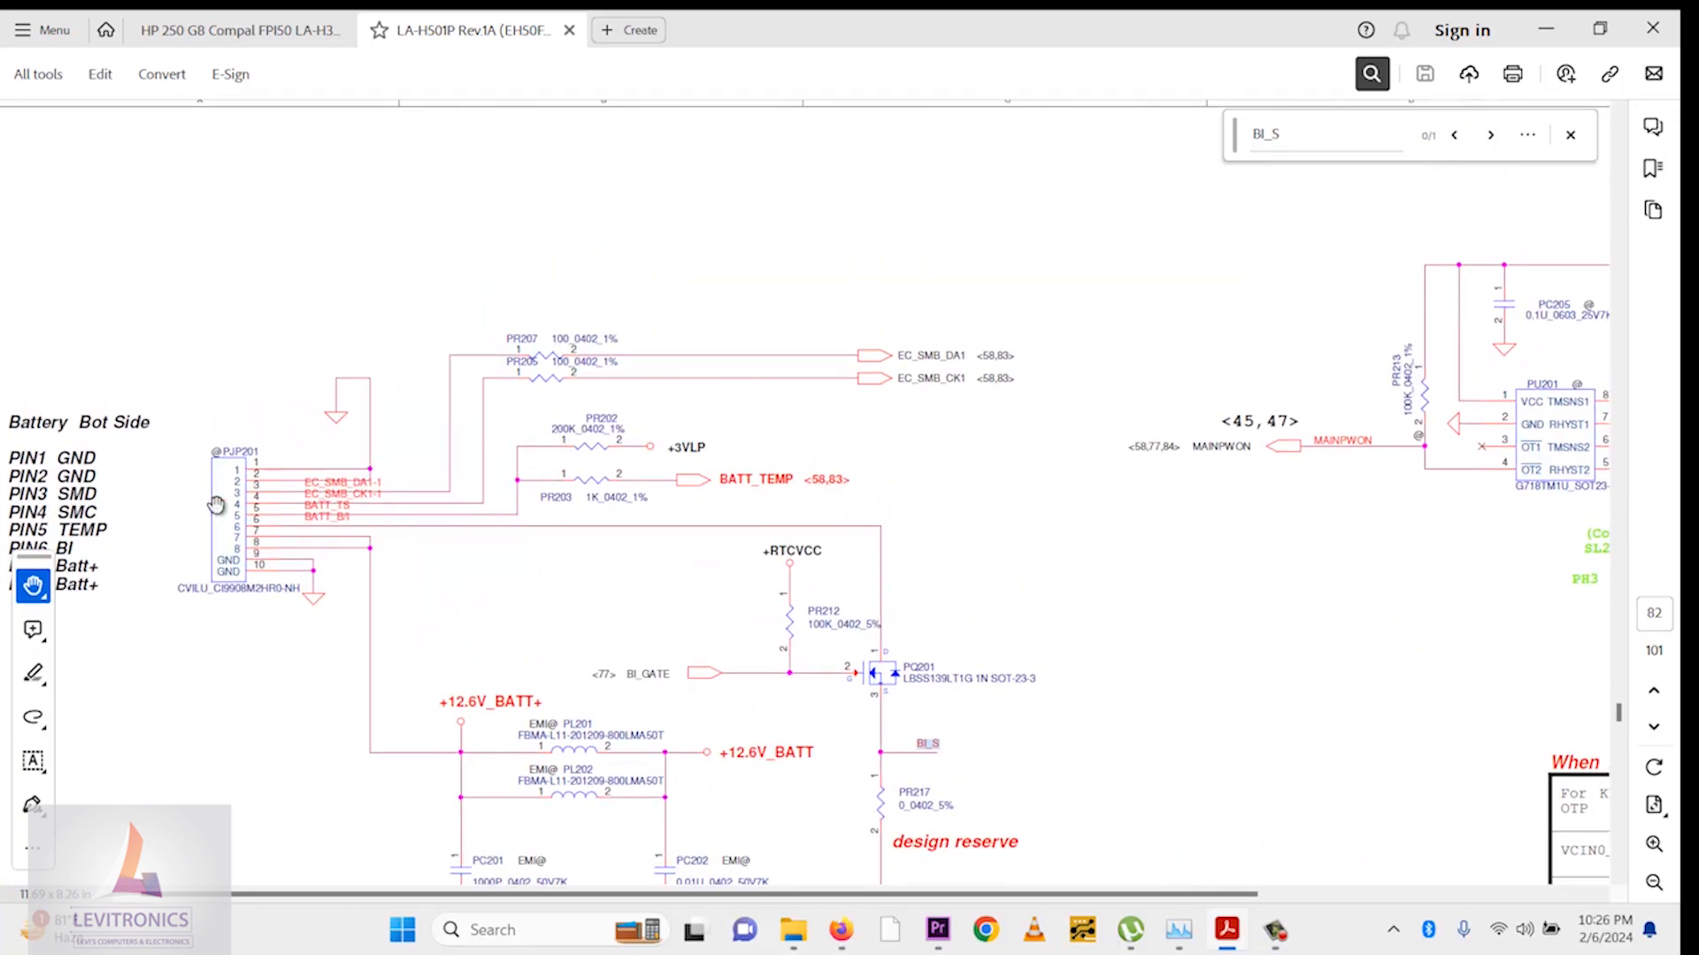
pyautogui.moveTo(266, 514)
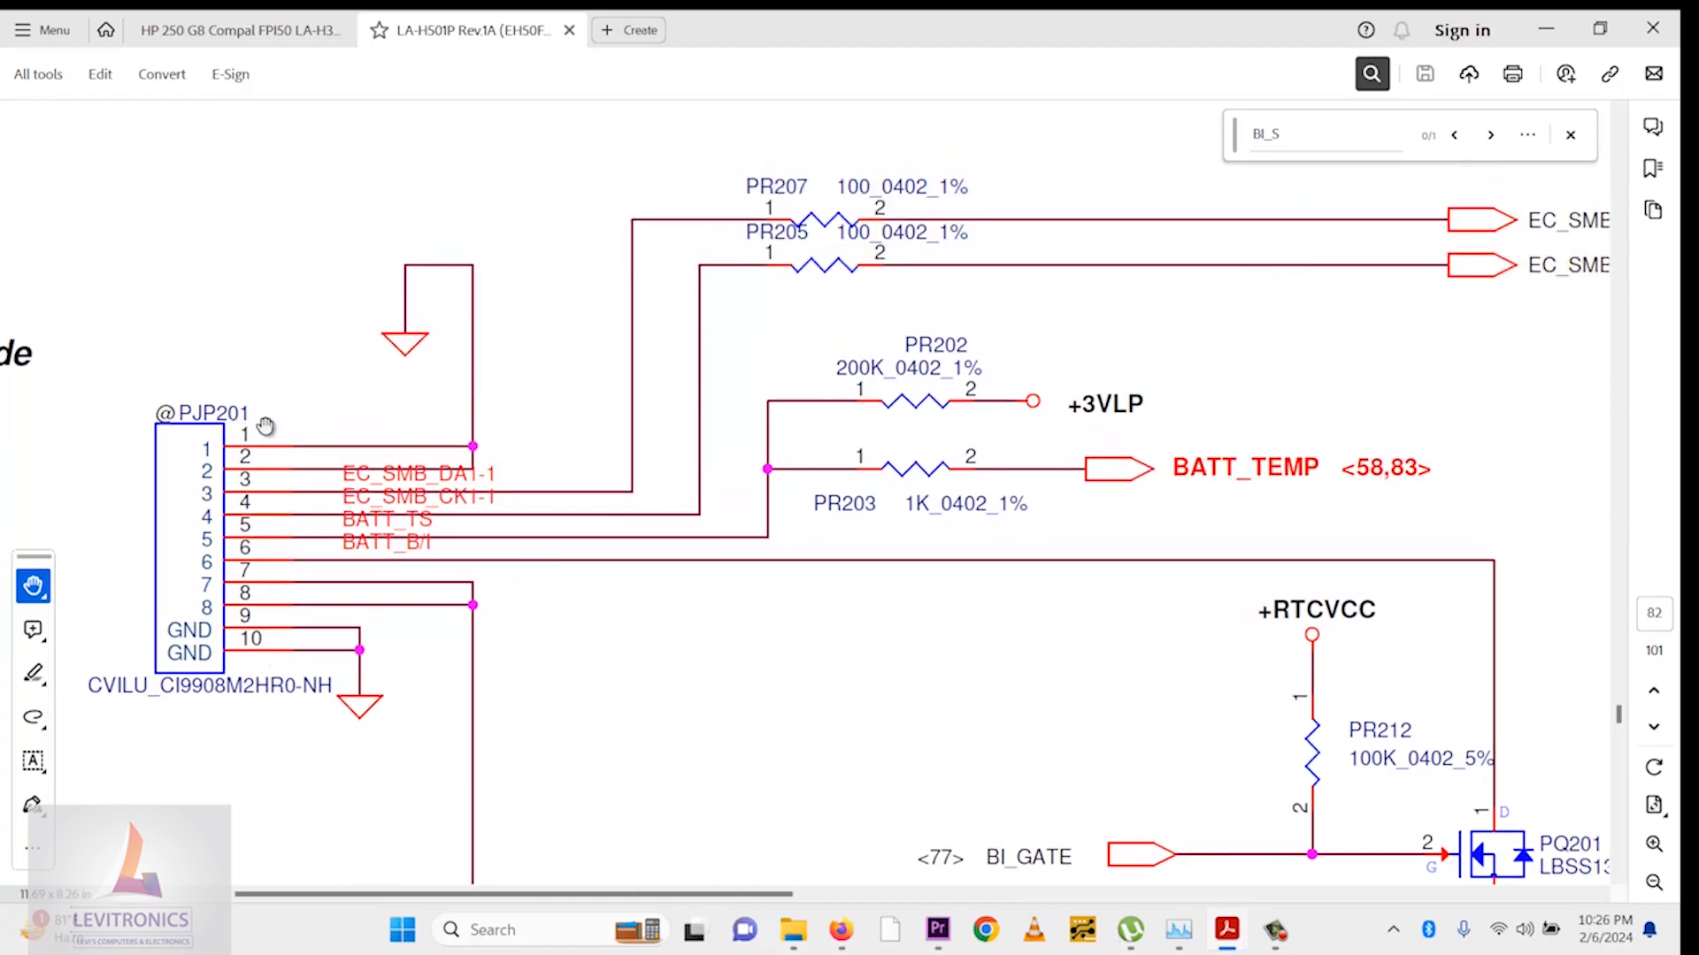
pyautogui.moveTo(425, 481)
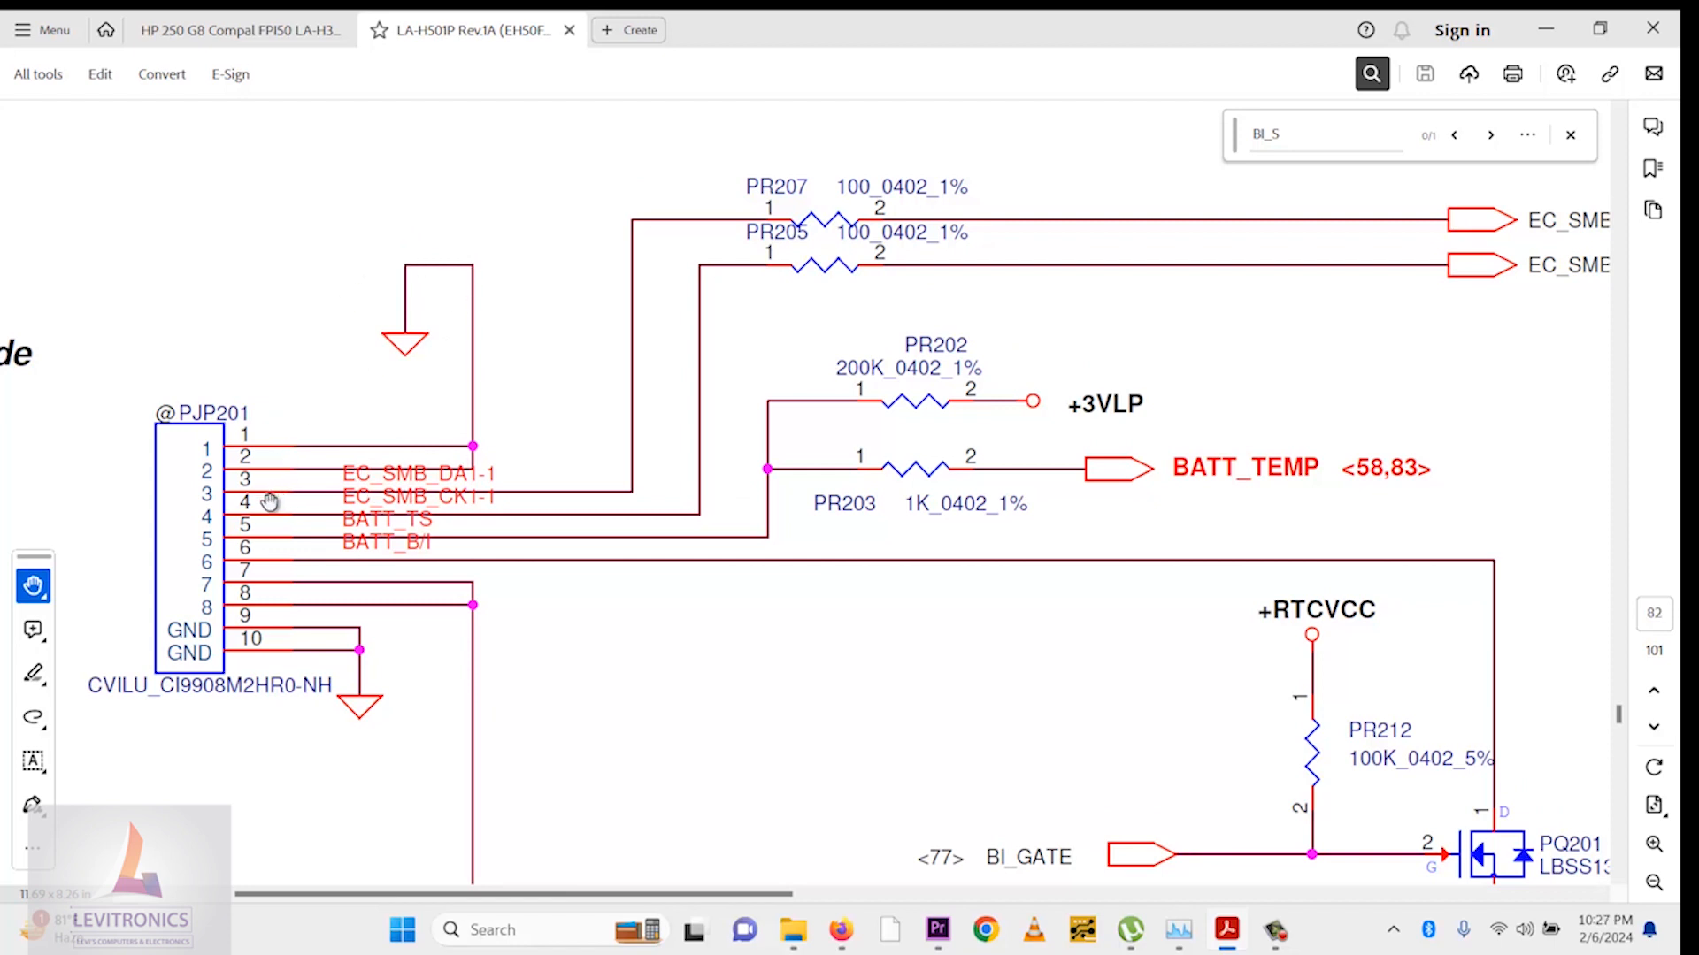
pyautogui.moveTo(255, 523)
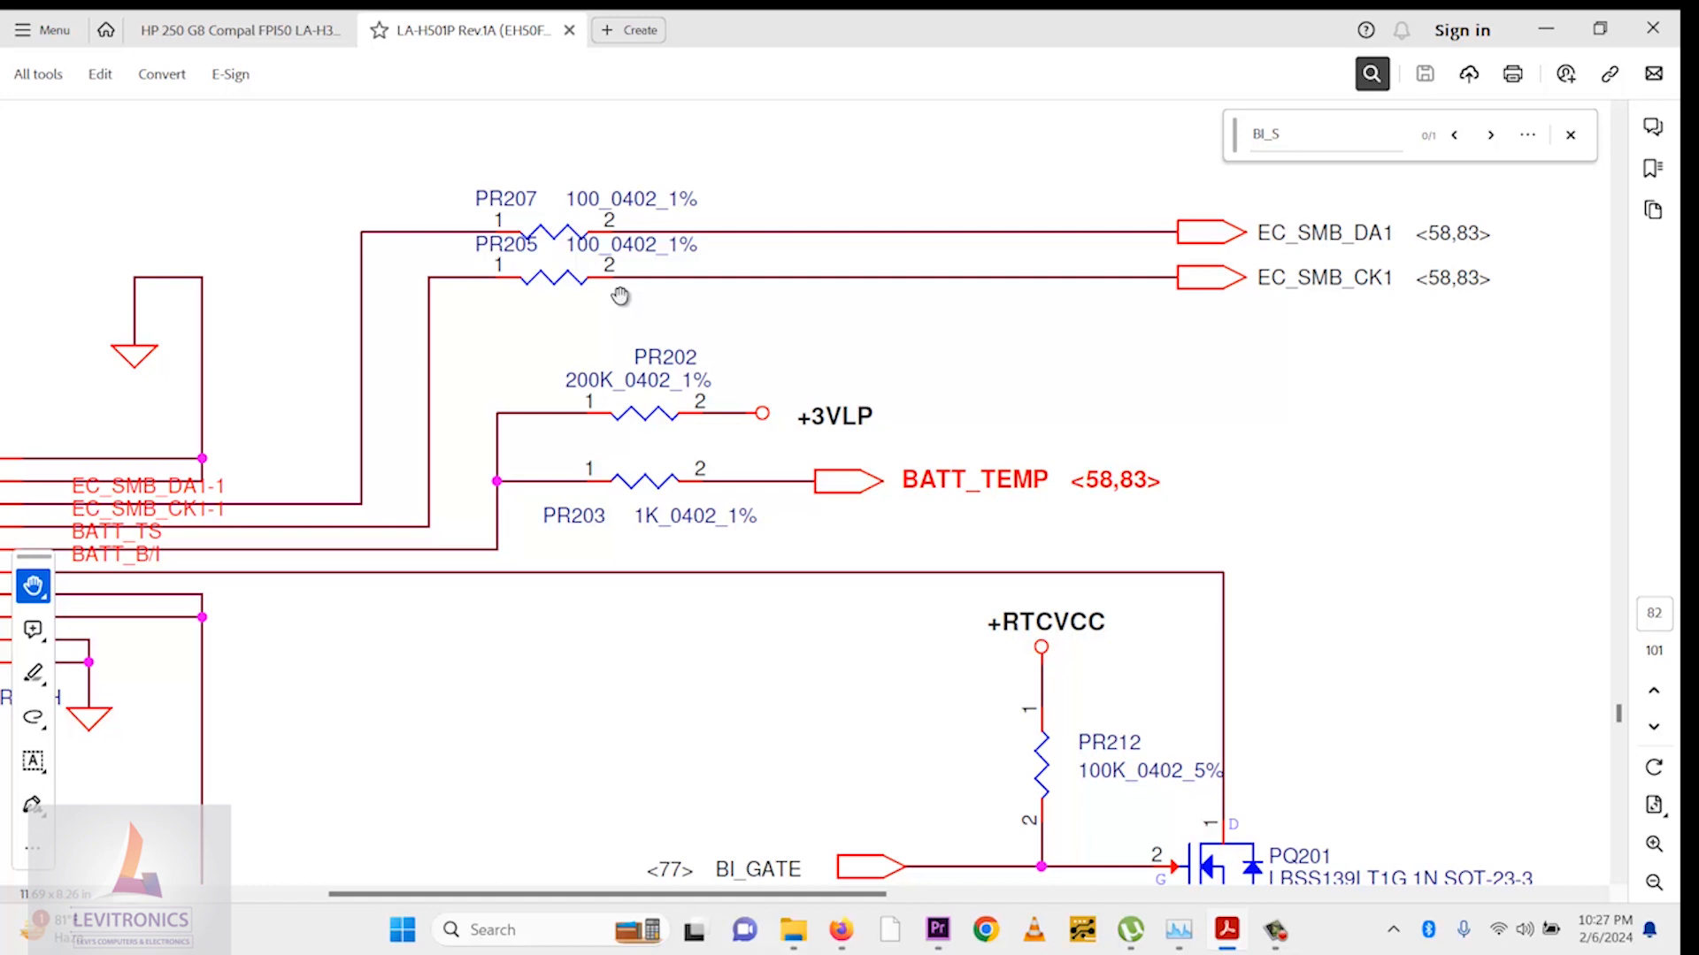
pyautogui.moveTo(1282, 309)
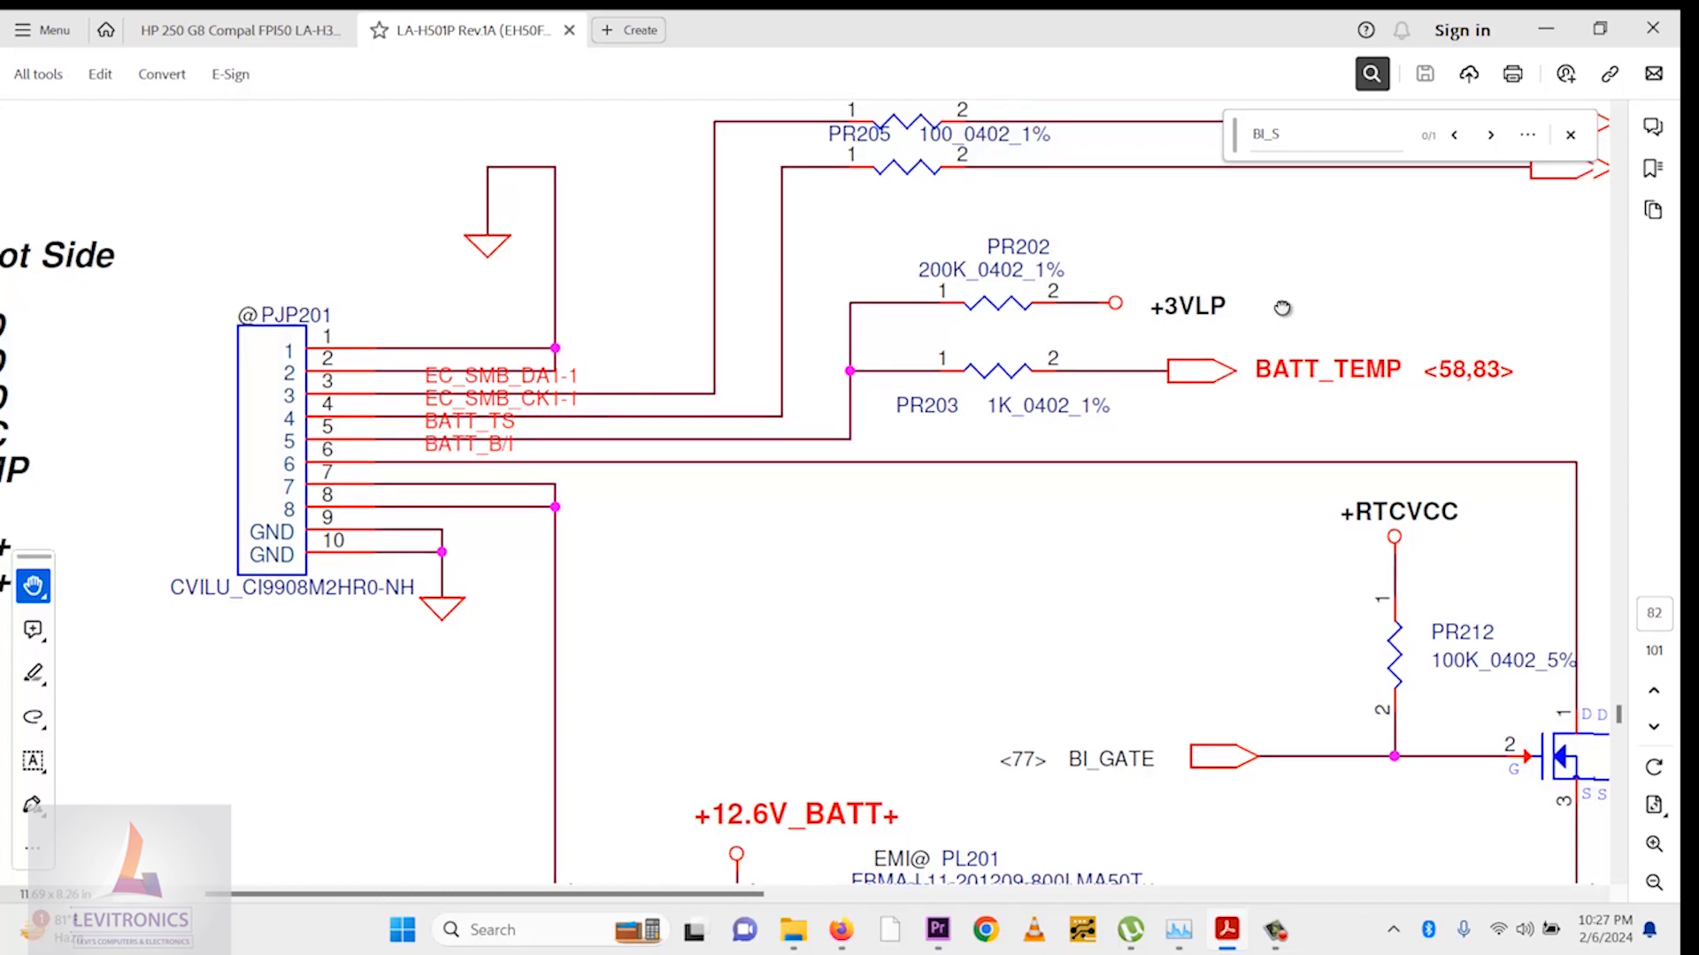
pyautogui.scroll(-3)
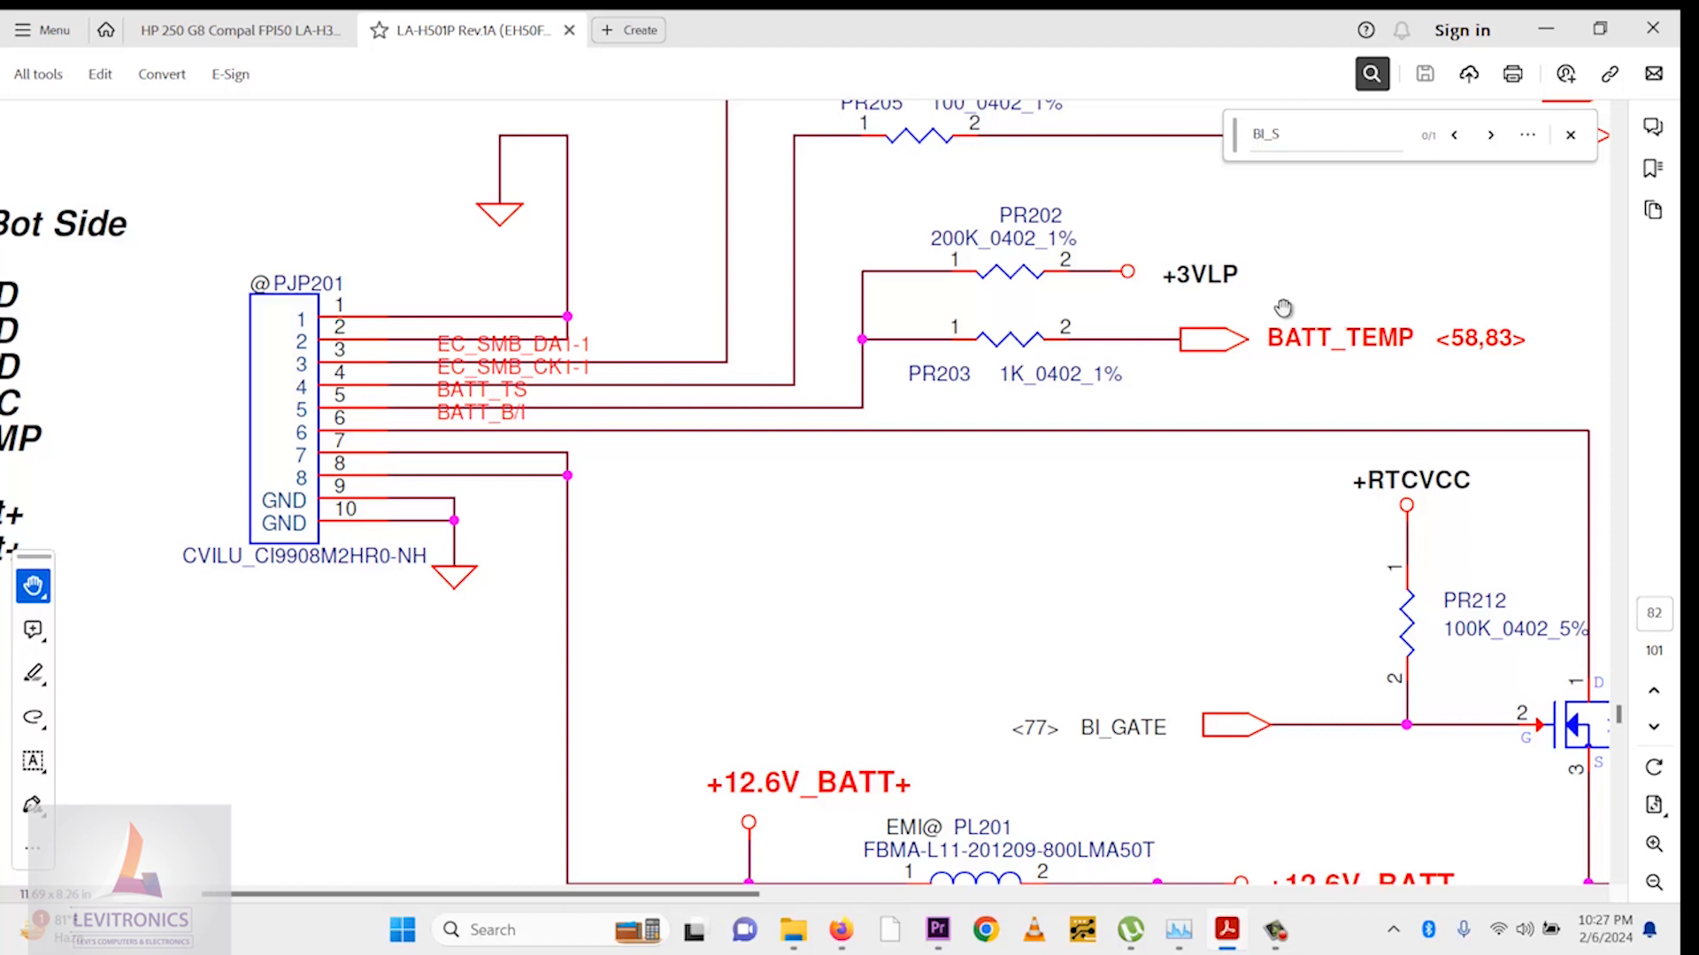
pyautogui.scroll(-3)
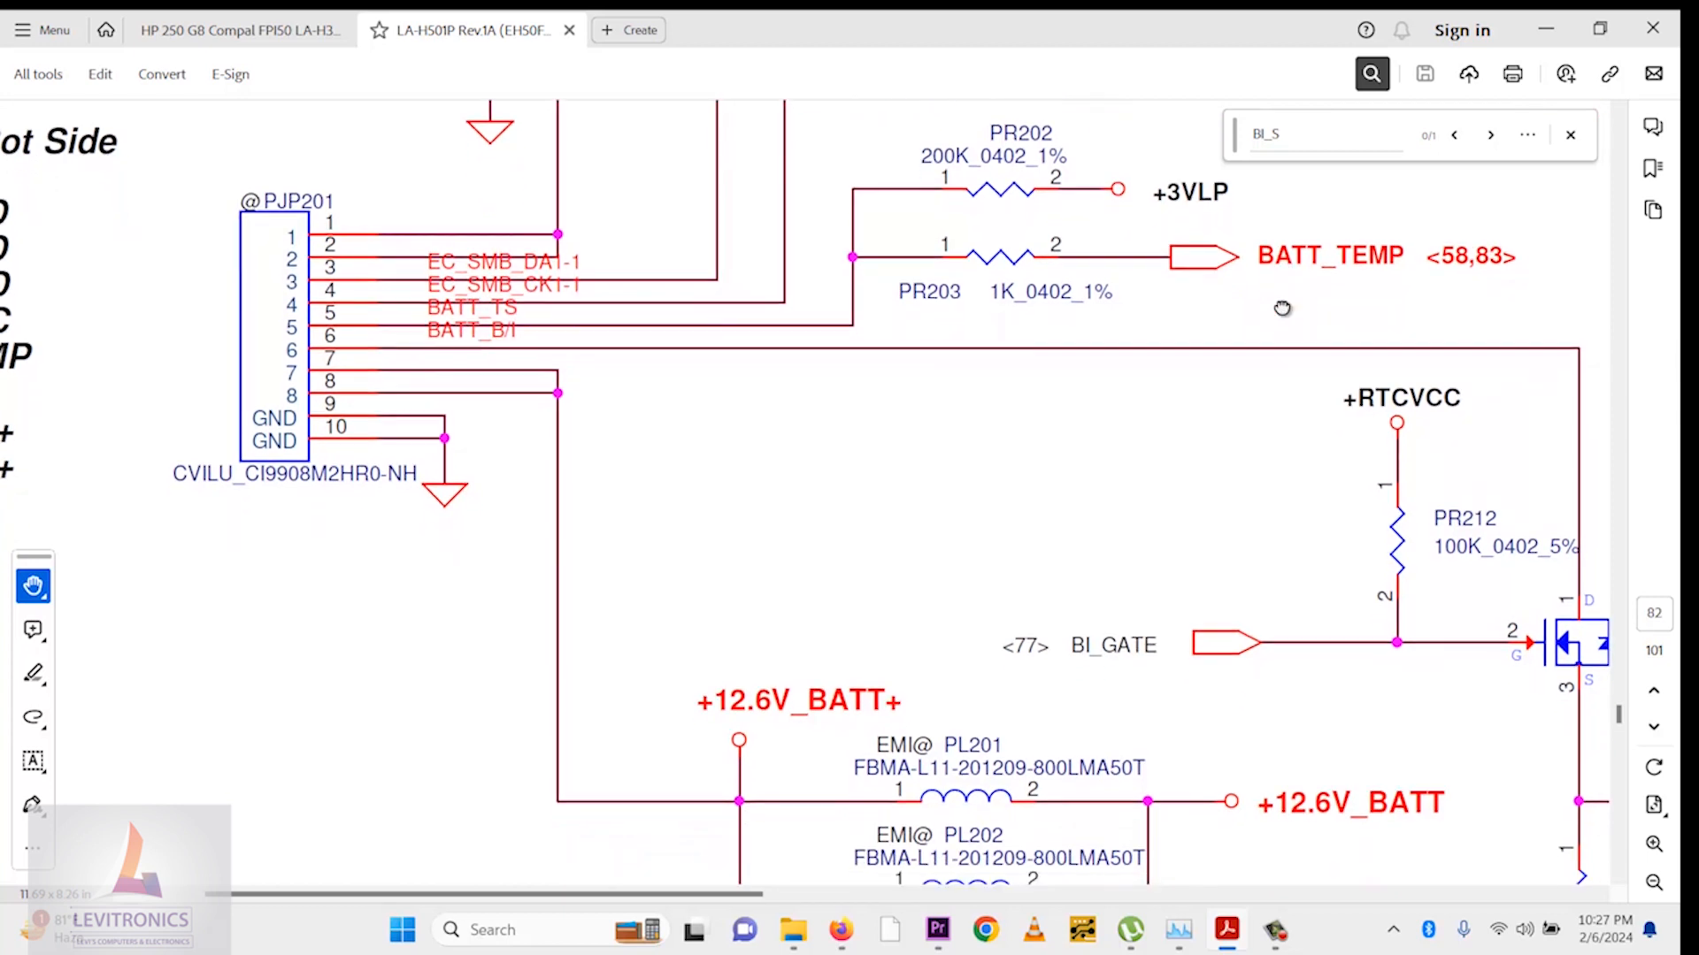